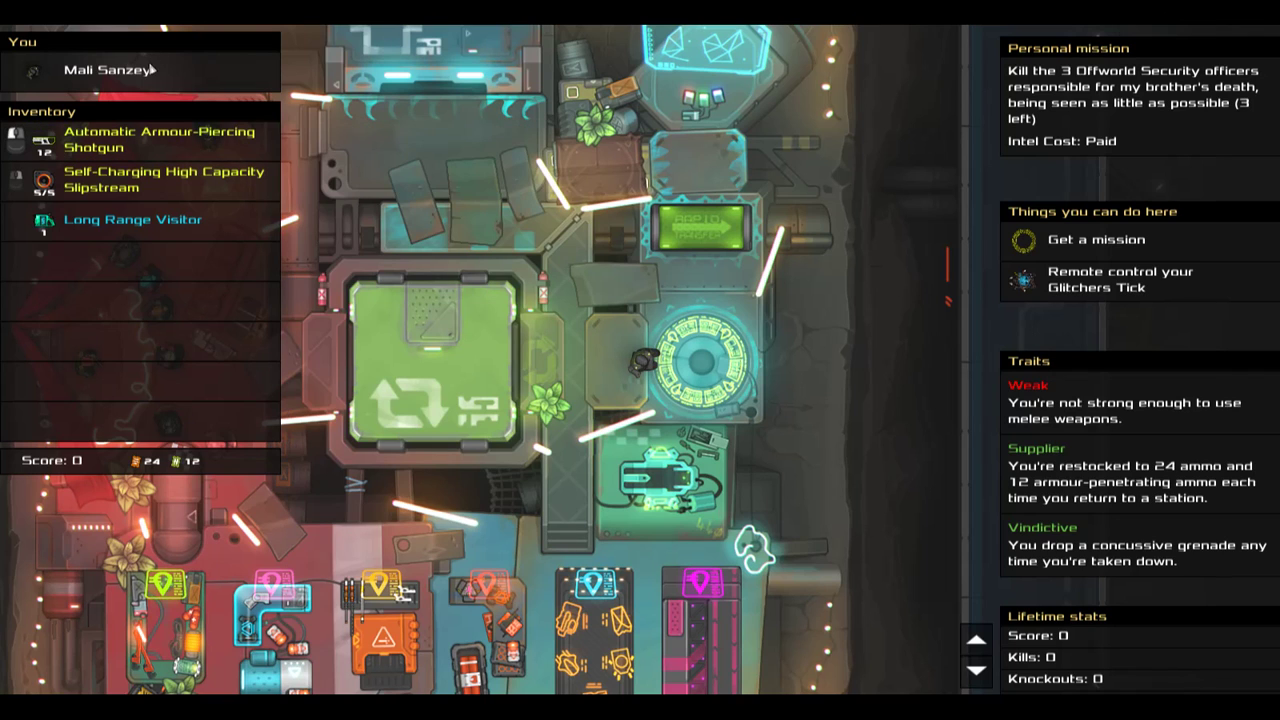
Dismiss Mali Sanzey's character info overlay and return to the station view
left_click(160, 140)
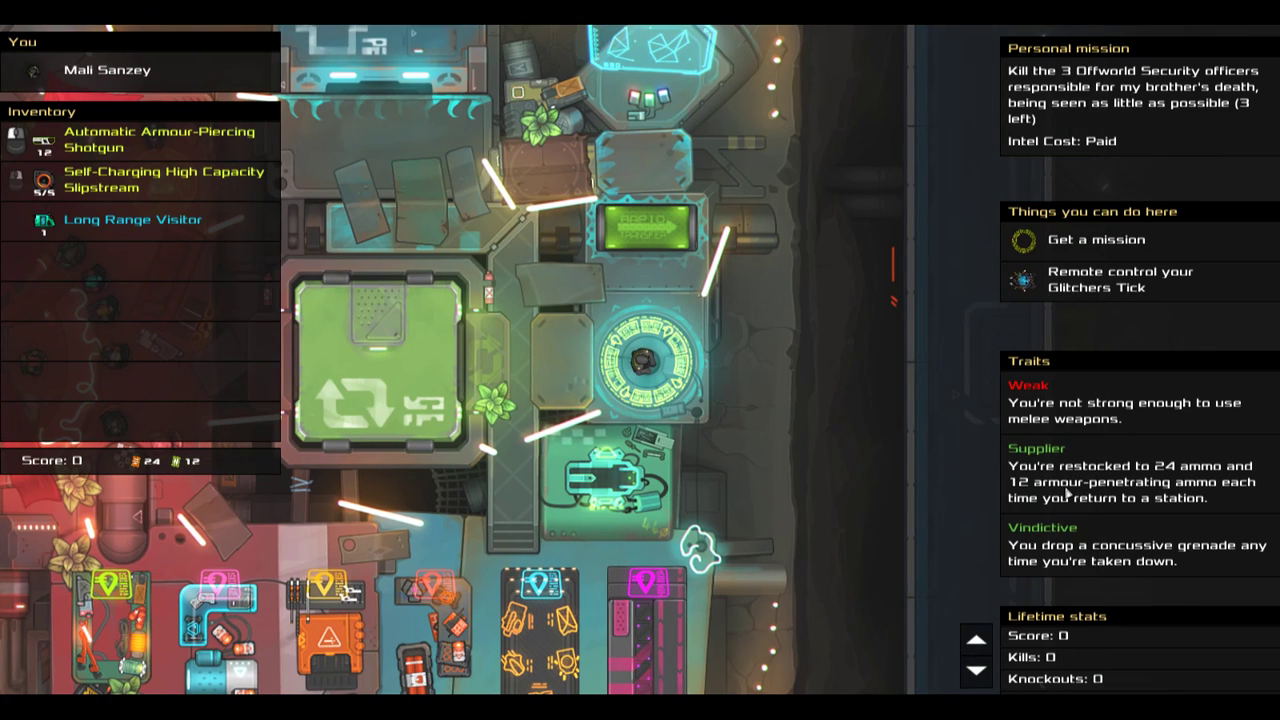
left_click(160, 140)
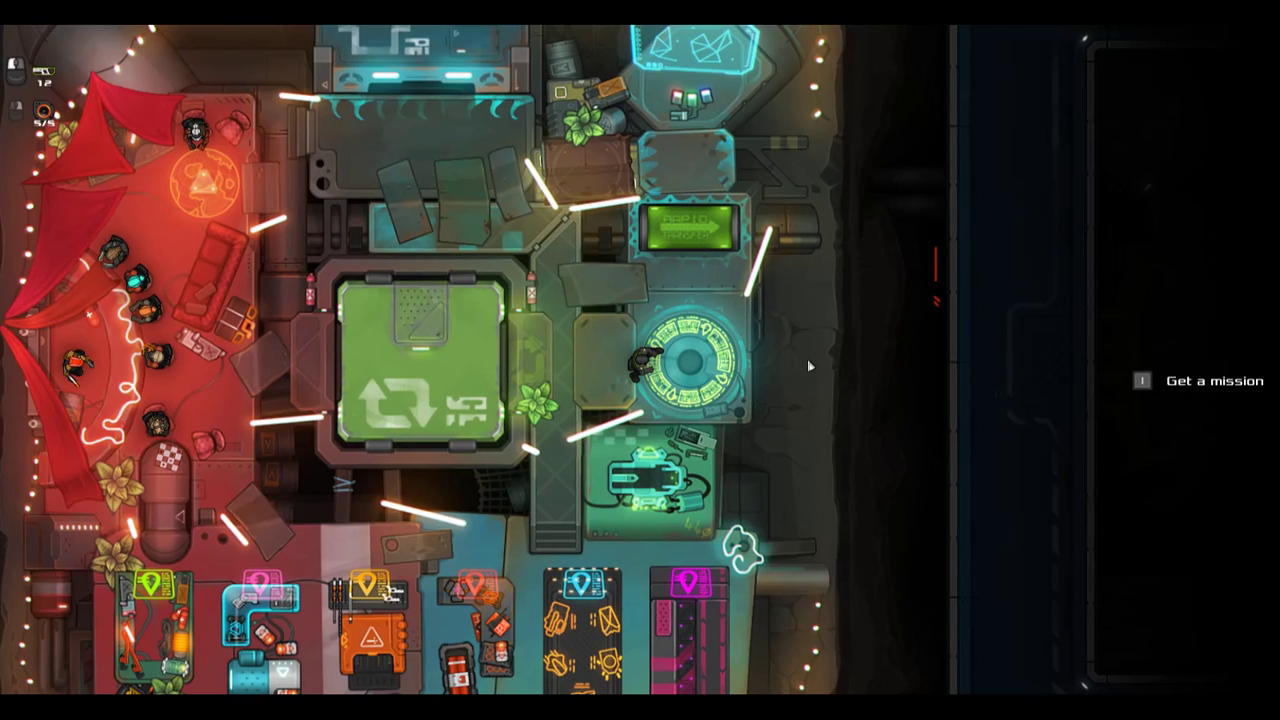
Select the Comae Craze personal mission and review its Bosses and Mission Details tabs
left_click(1212, 380)
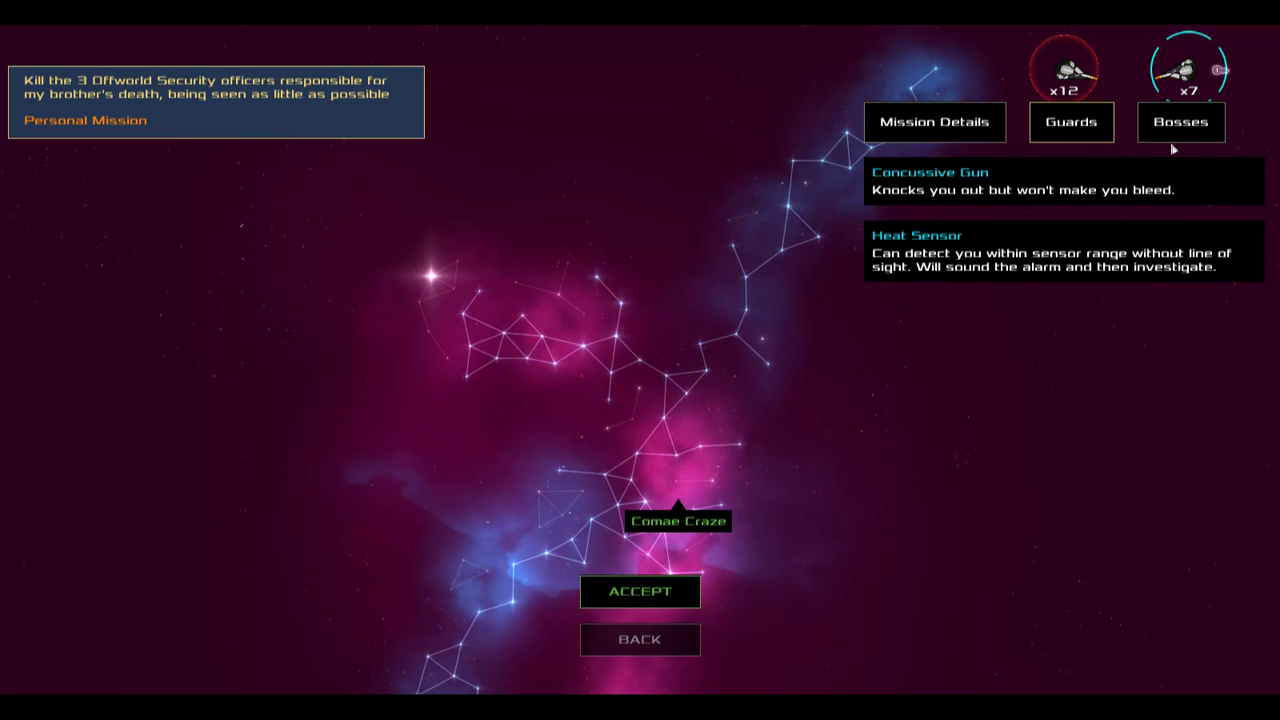
left_click(1180, 122)
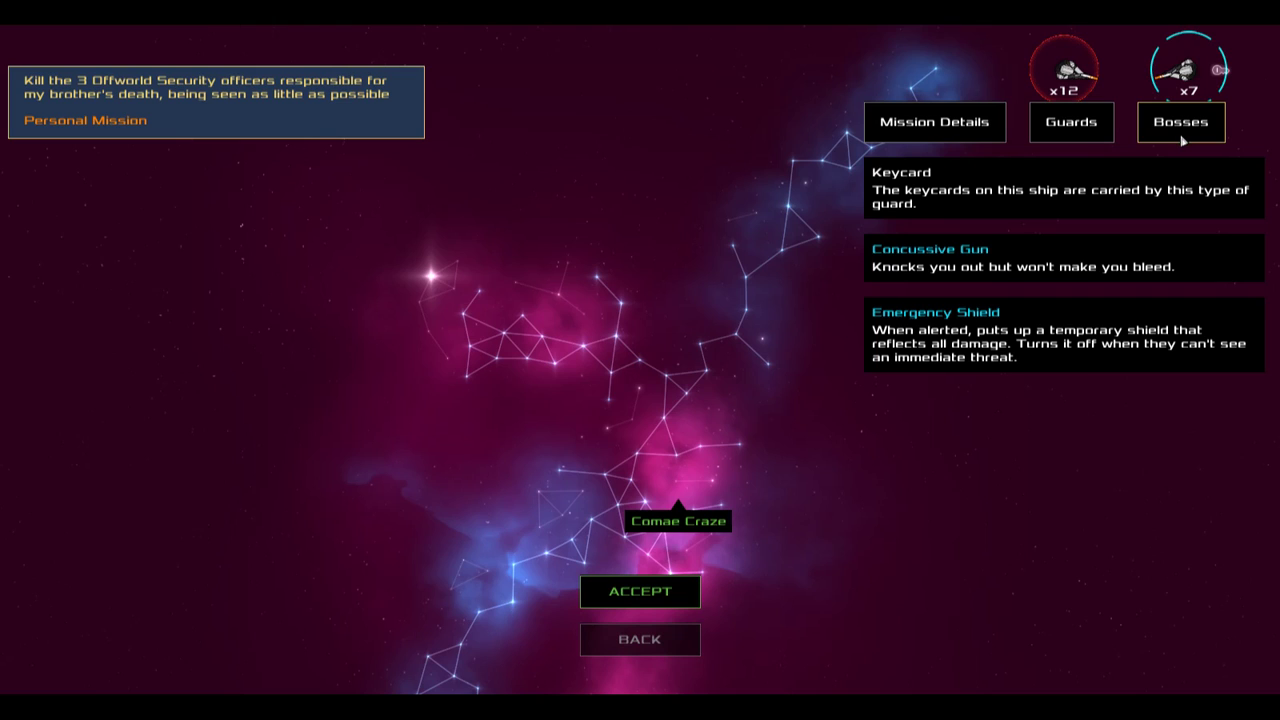
left_click(934, 122)
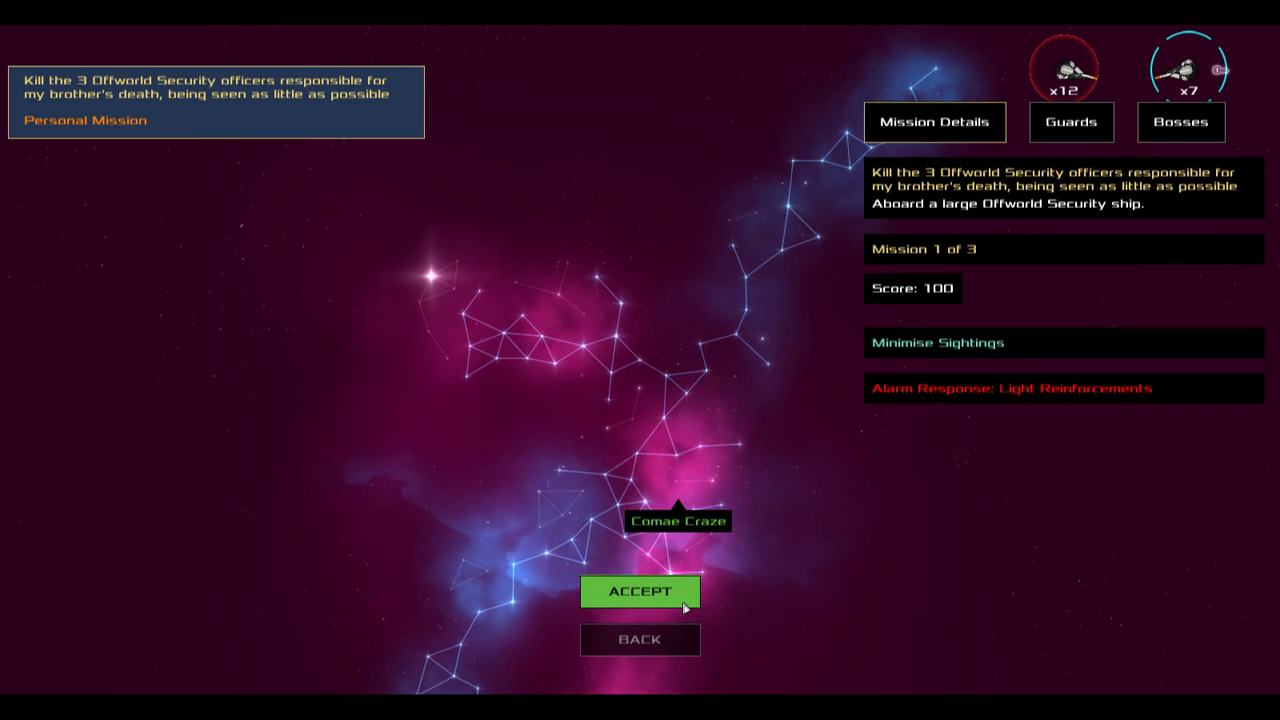
left_click(640, 592)
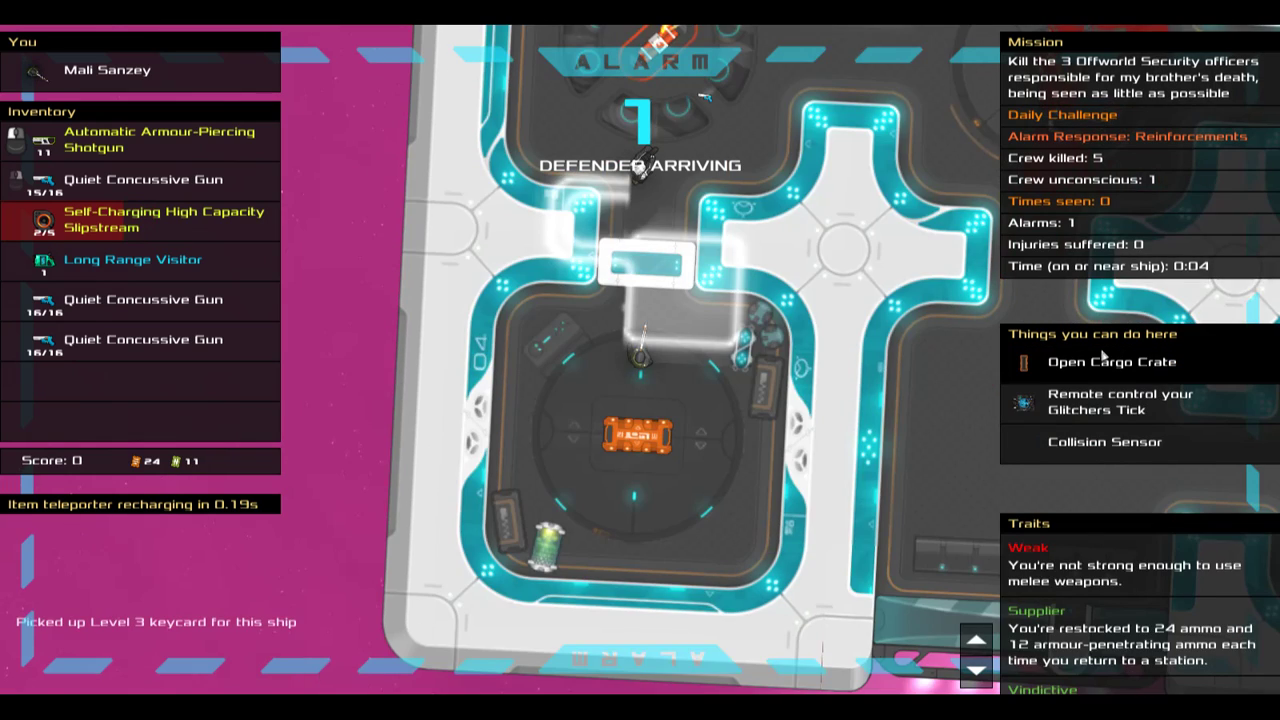
Eliminate the first Offworld Security officer unseen and escape for a 100-point total
left_click(1110, 362)
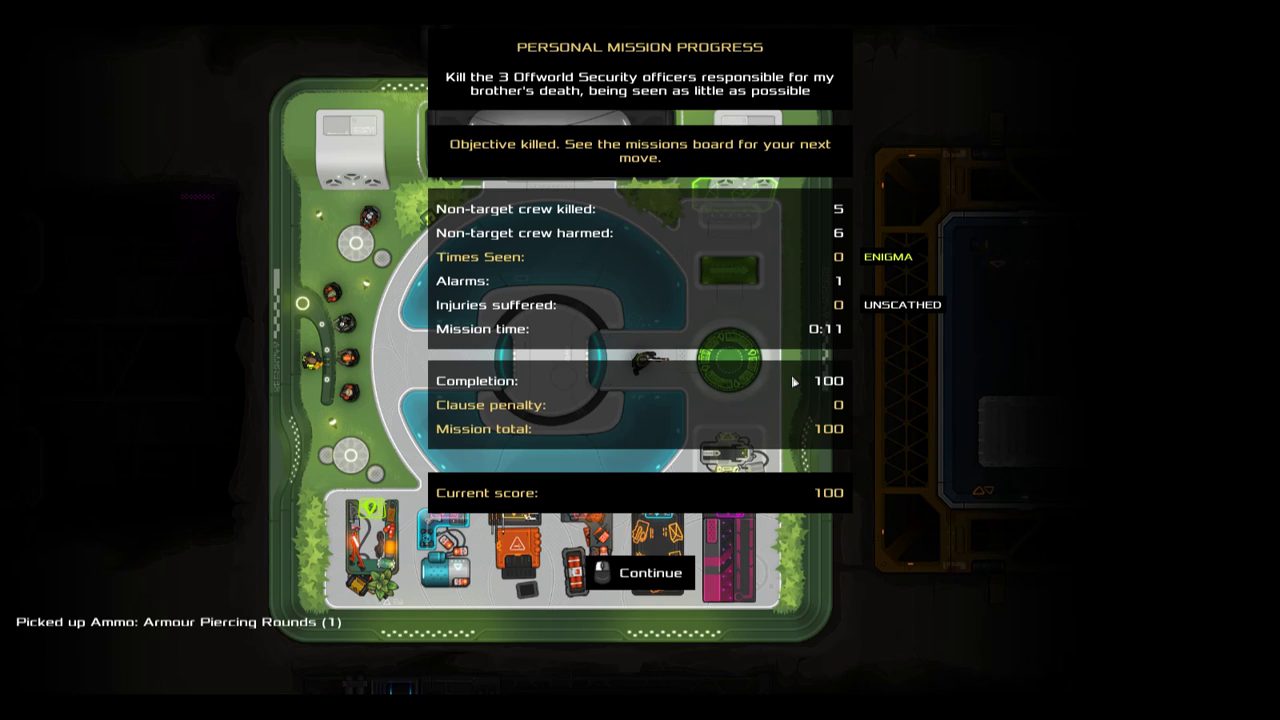
Continue past the Personal Mission Progress screen back to the station
left_click(648, 572)
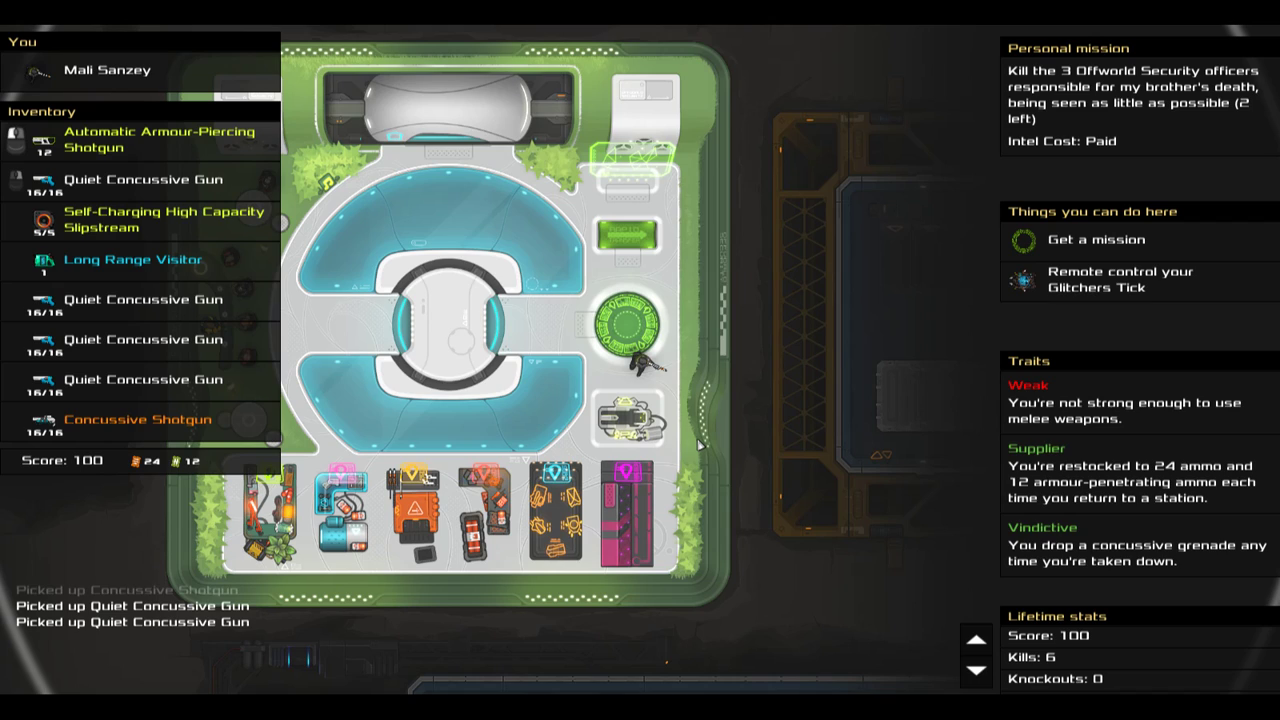
Get mission 2 of 3, targeting Tesh Asante on a medium Offworld Security ship
left_click(1096, 240)
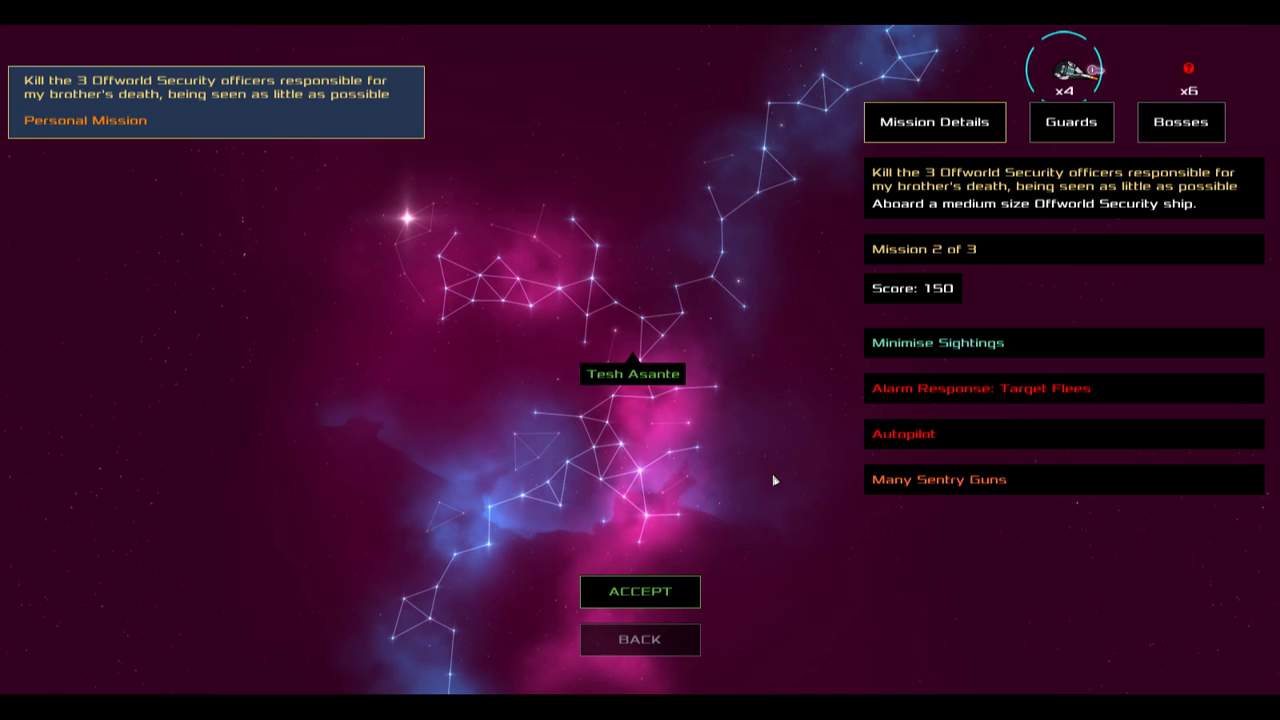
Accept mission 2 of 3 and kill the officer, raising the score to 250
left_click(640, 592)
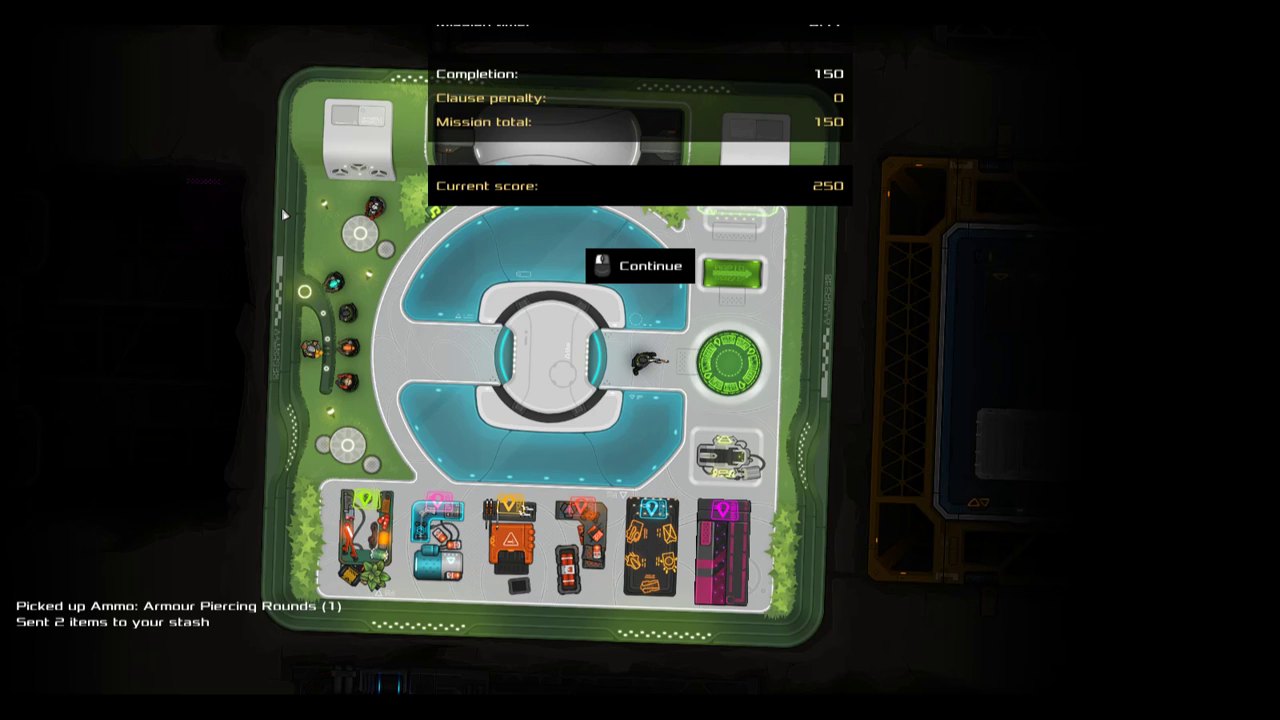
left_click(648, 264)
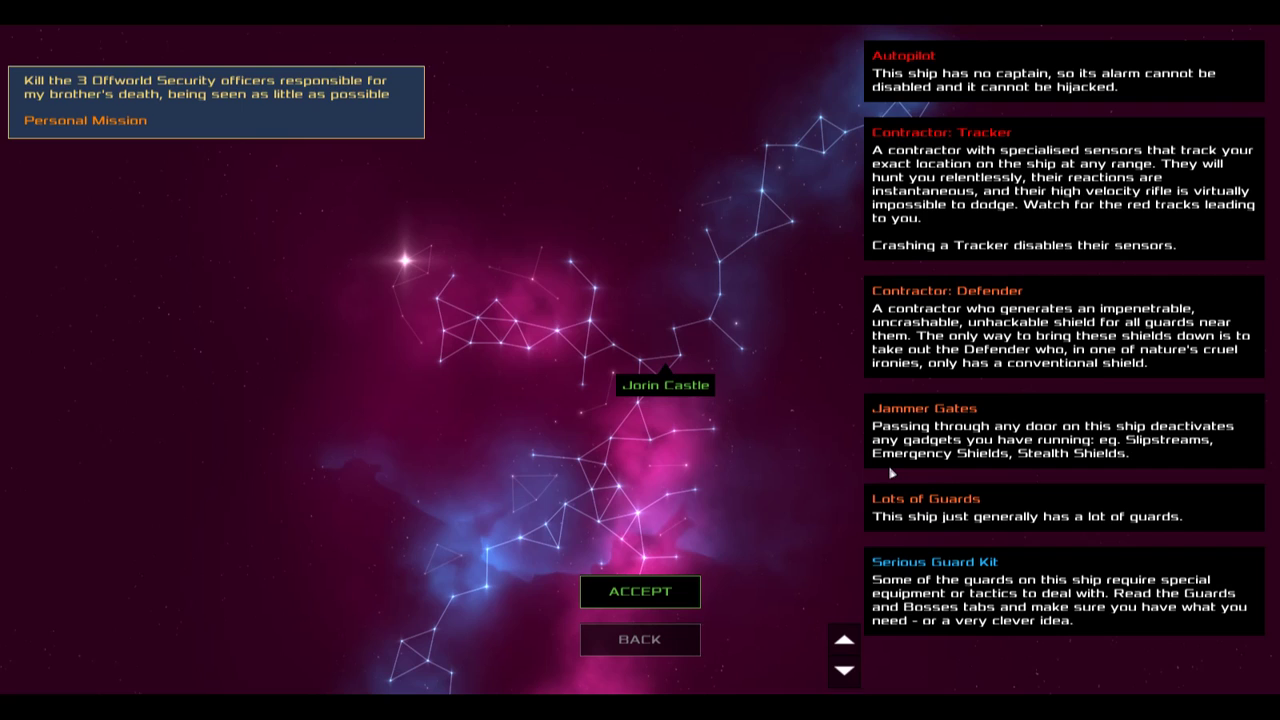
Scroll through the third mission's modifiers list and accept the mission
left_click(934, 112)
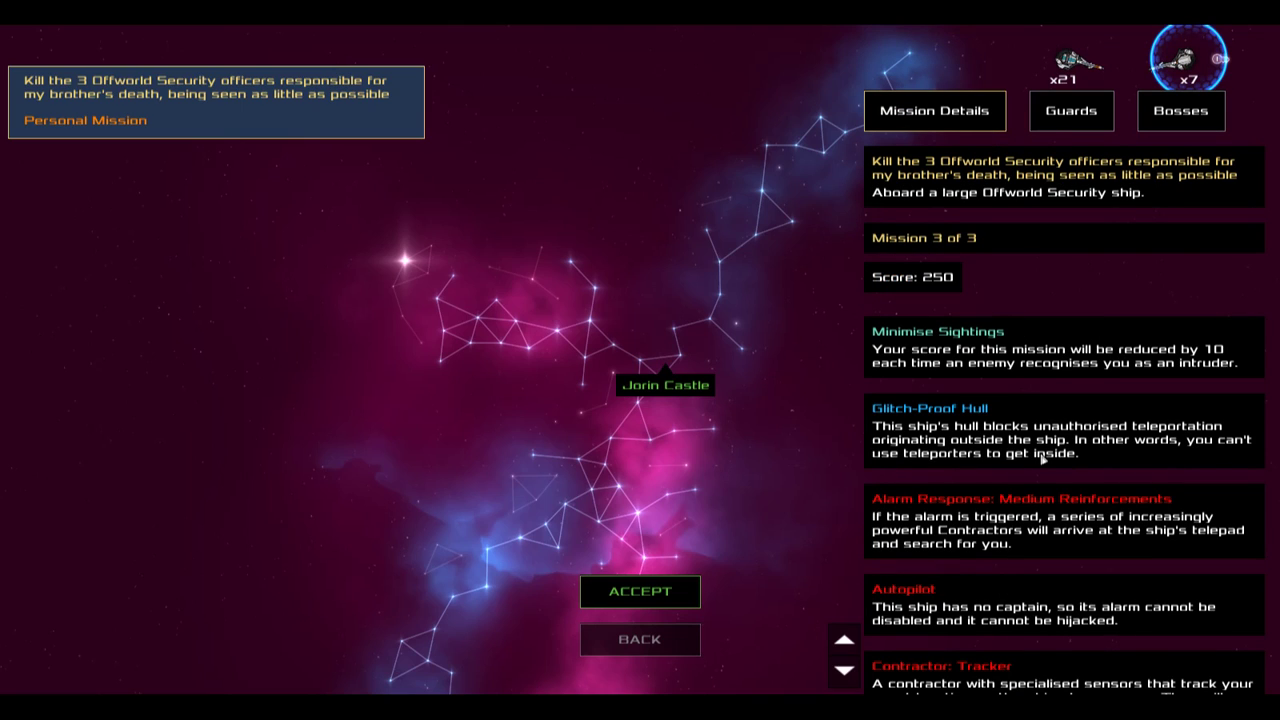
scroll("down", 3)
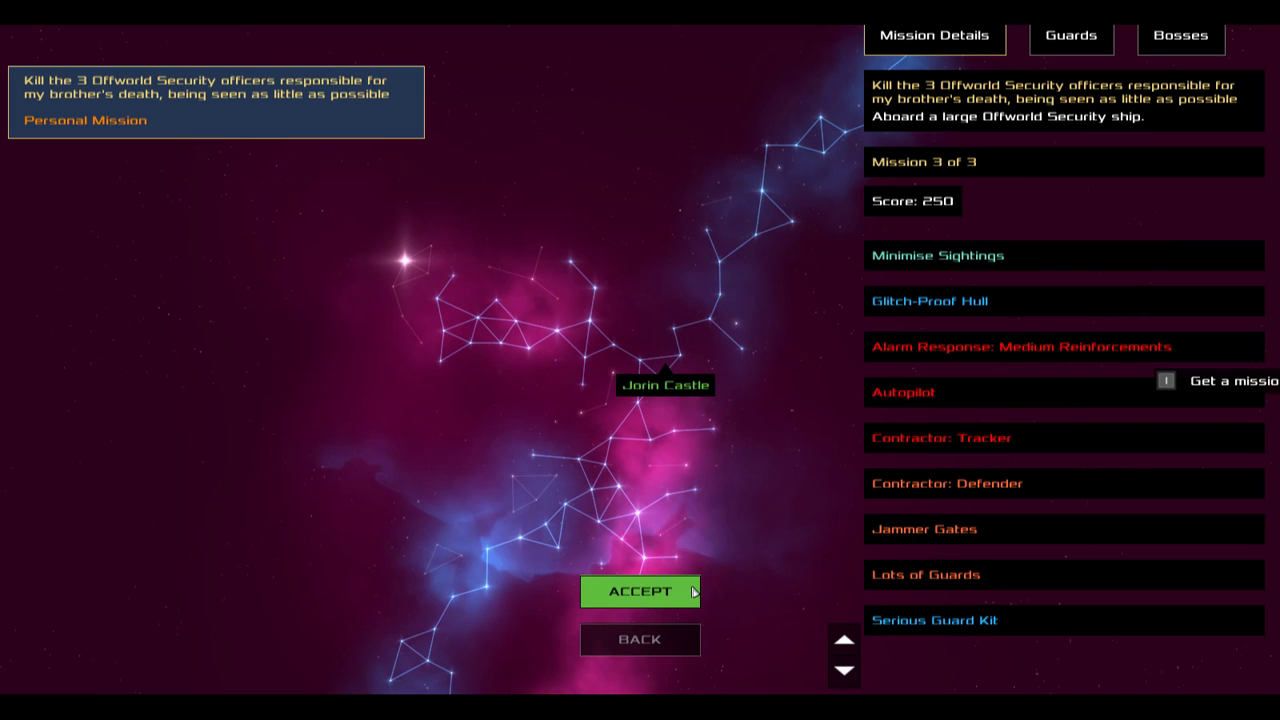
left_click(638, 592)
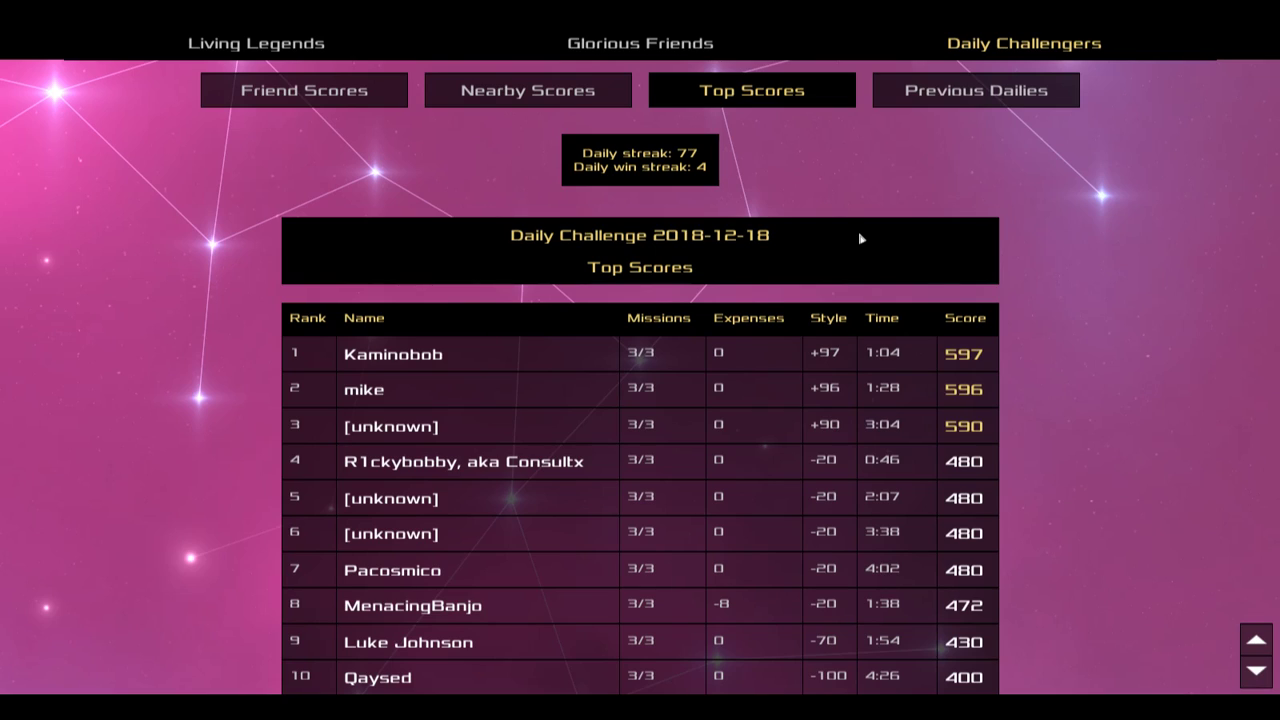
mouse_move(394, 390)
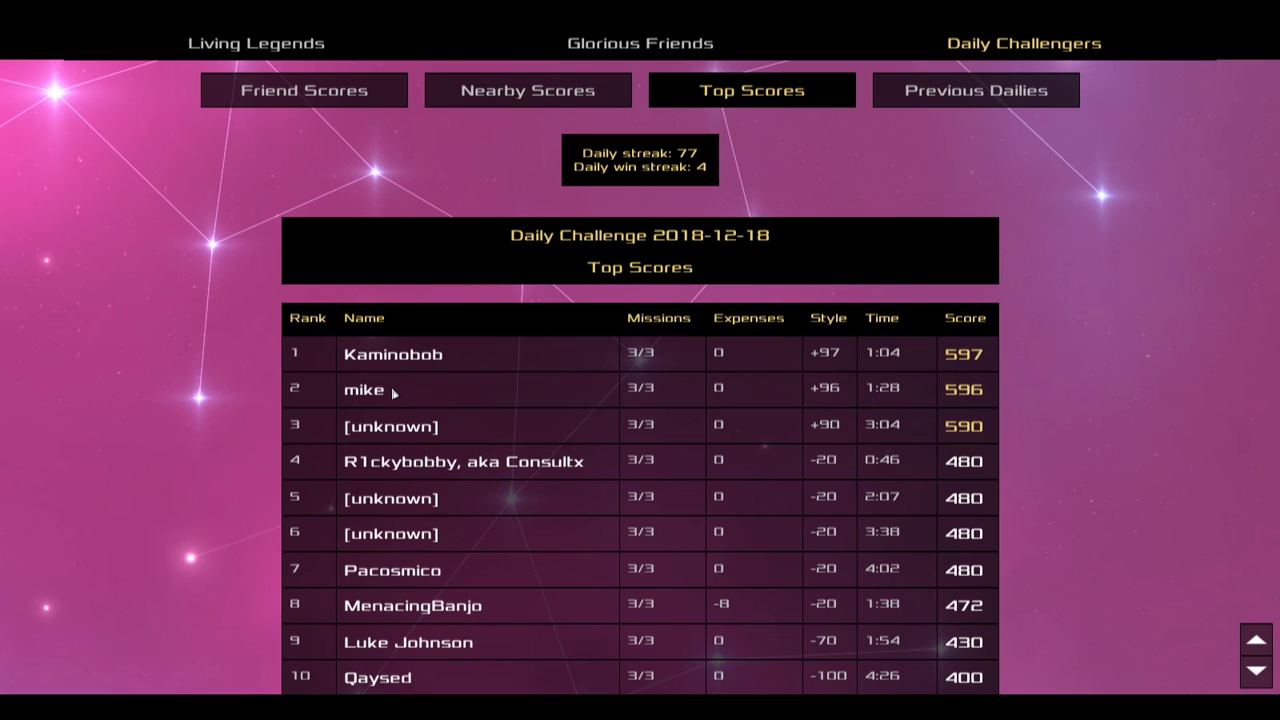
mouse_move(808, 448)
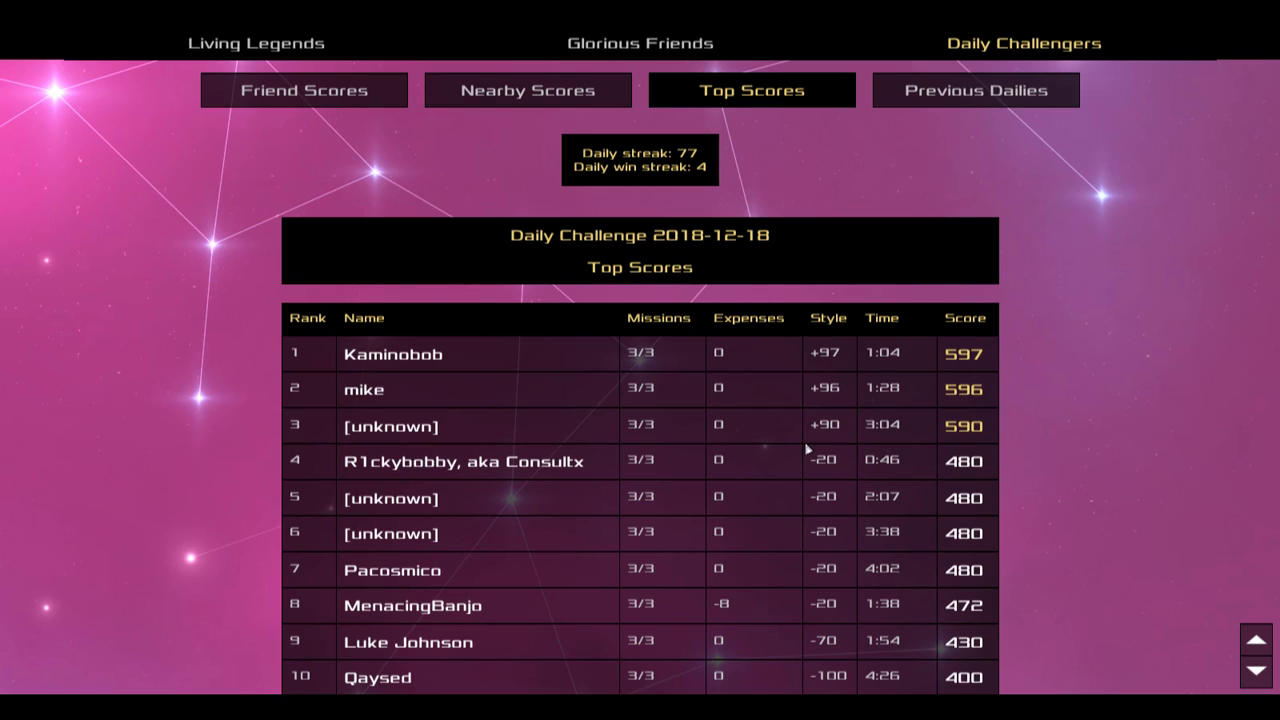